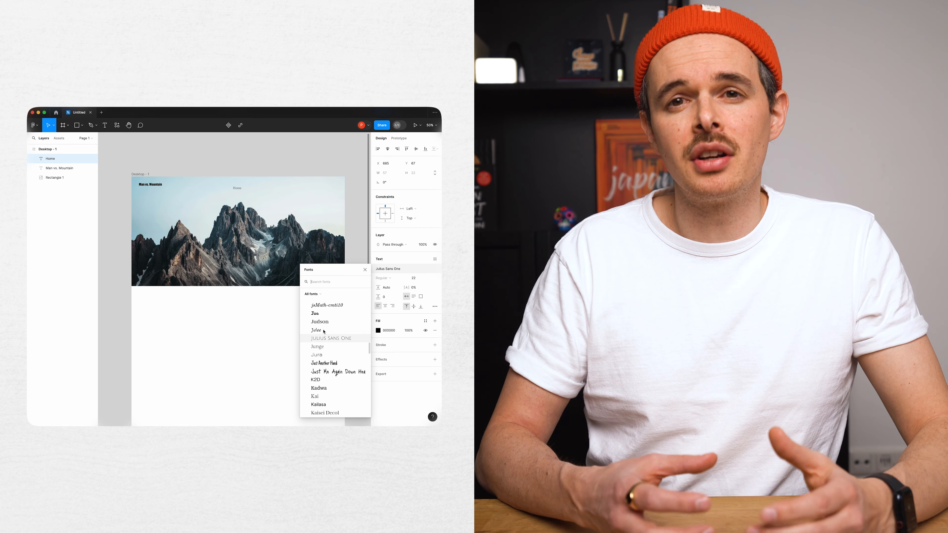
Step: Browse the font list and search 'kom' to pick a new font for the navigation text
scroll("down", 3)
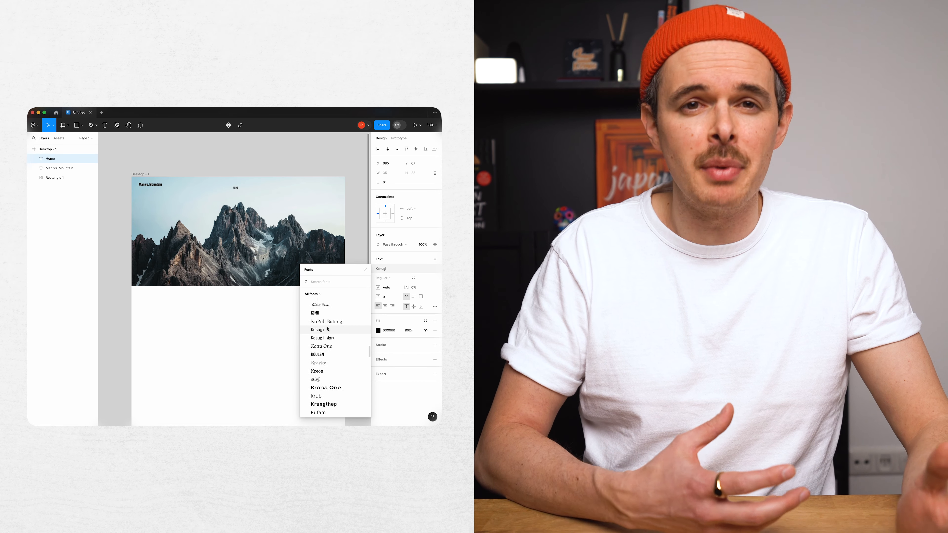
type("kom")
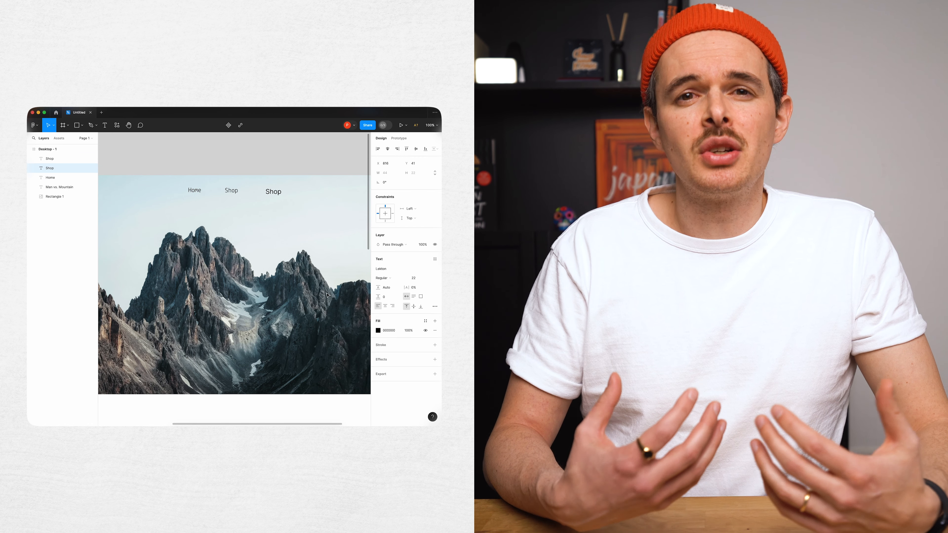
Step: Rename the duplicated Shop label to ABOUT in the navigation row
left_click(264, 191)
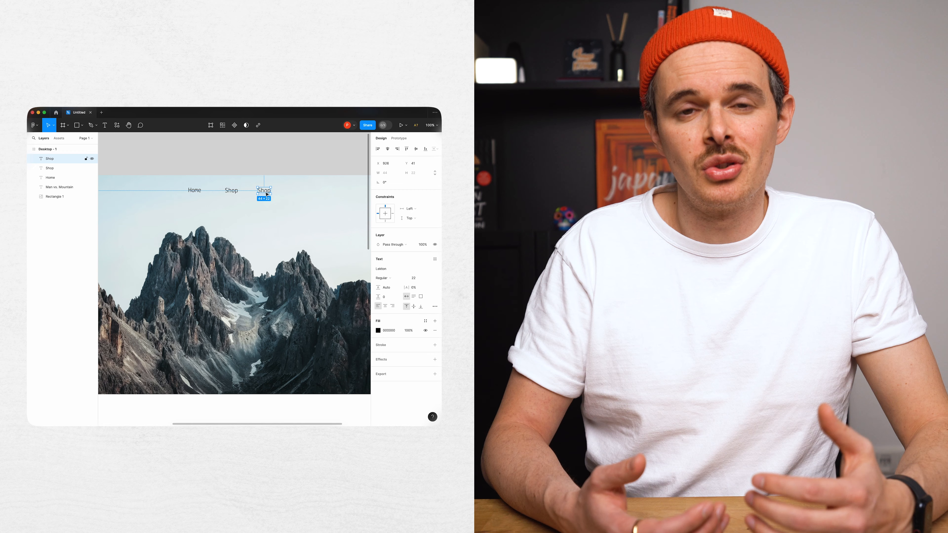
type("ABOUT")
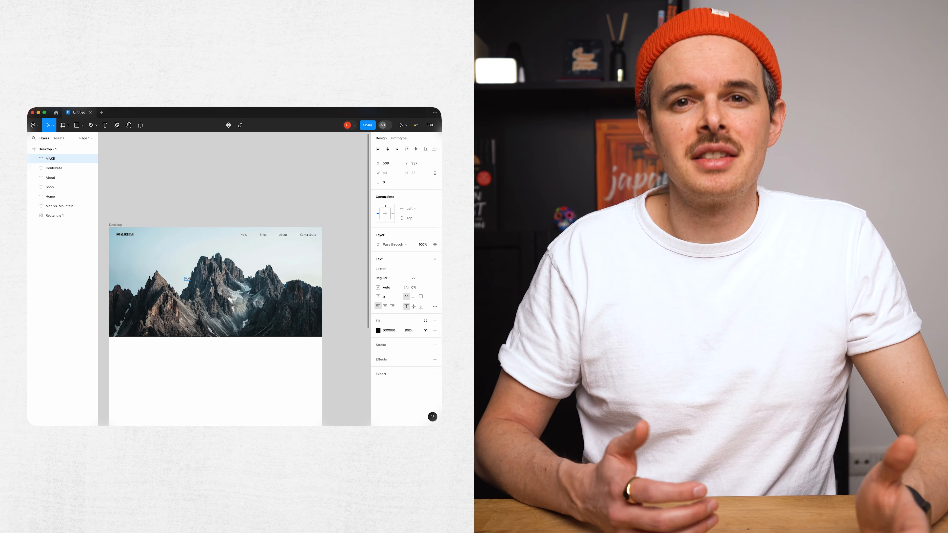
Step: Place the headline text MAKE THE MOUNTAINS YOUR SECOND HOME on the mountain image
left_click(377, 331)
type(" THE MOUNTAINS YOUR SECOND HOME")
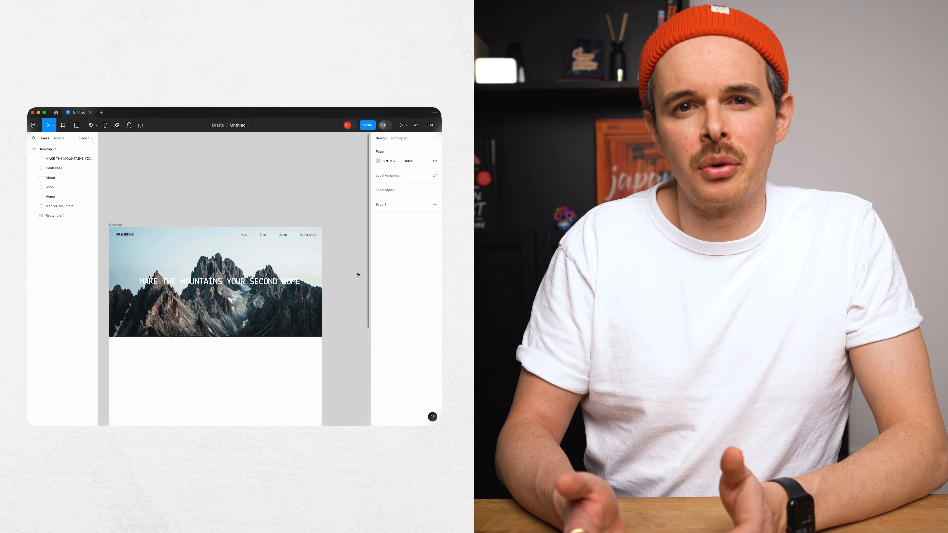
left_click(378, 369)
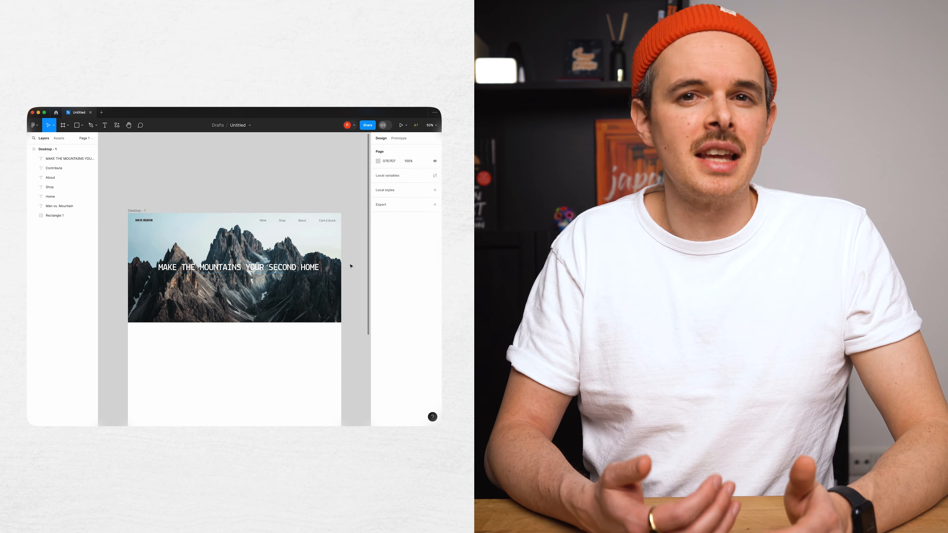
left_click(82, 125)
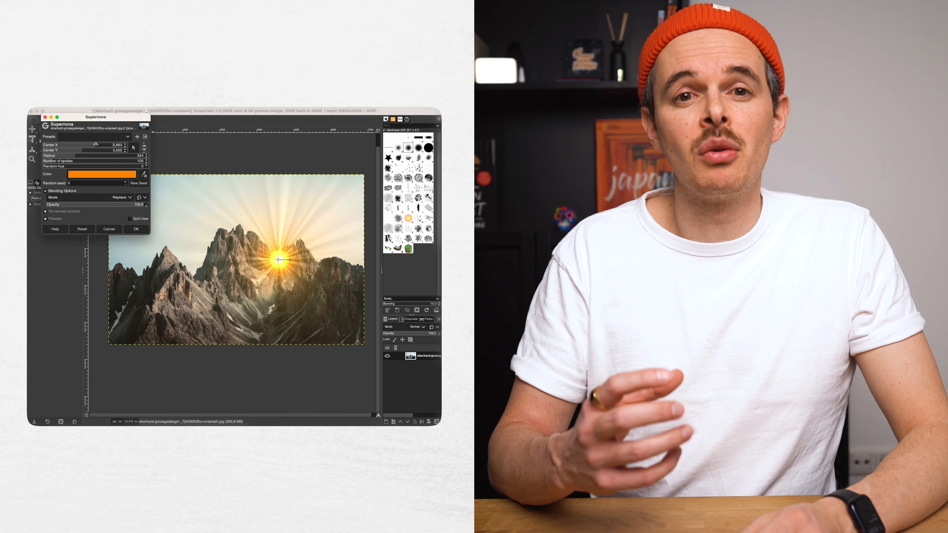
Step: Apply the orange Supernova flare between the mountain peaks with OK
left_click(136, 230)
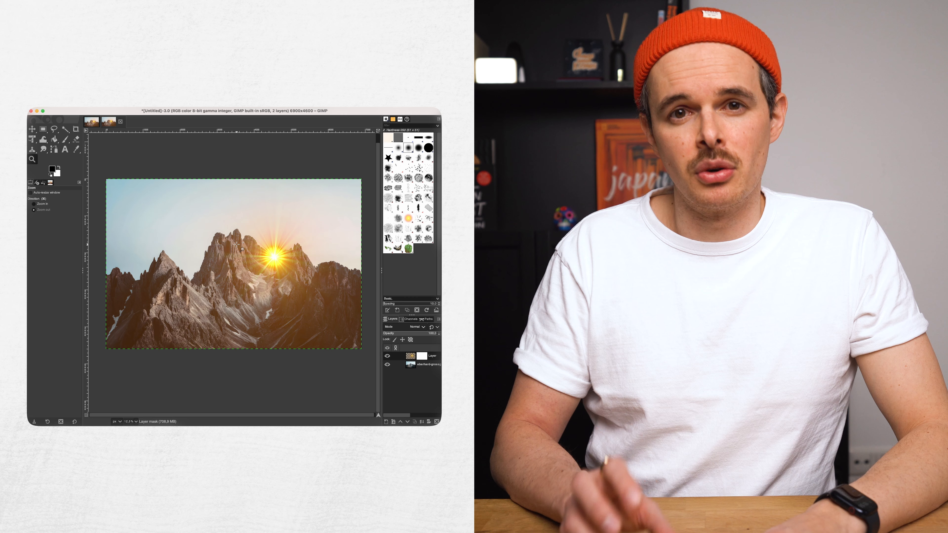
Step: Work on the sunburst layer and bring up the layer menu to merge it with the photo
double_click(432, 356)
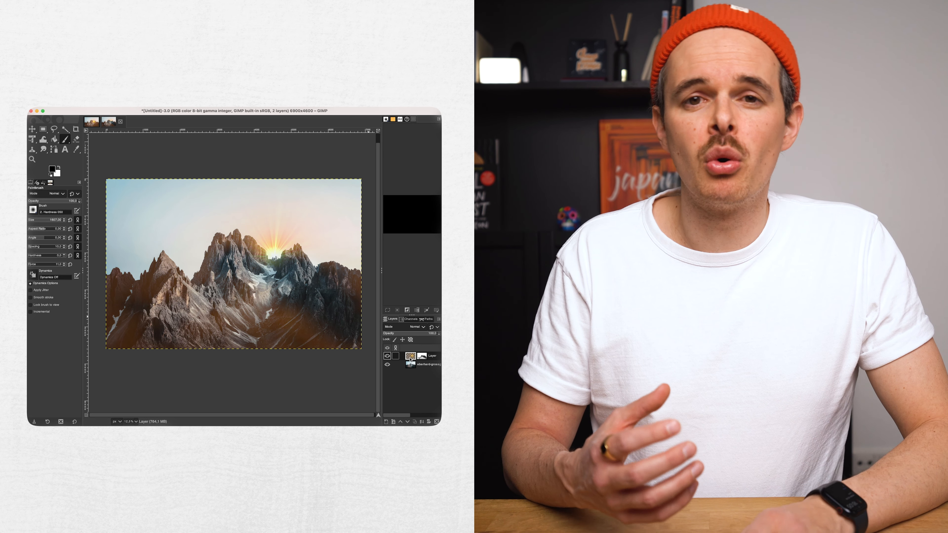
right_click(410, 357)
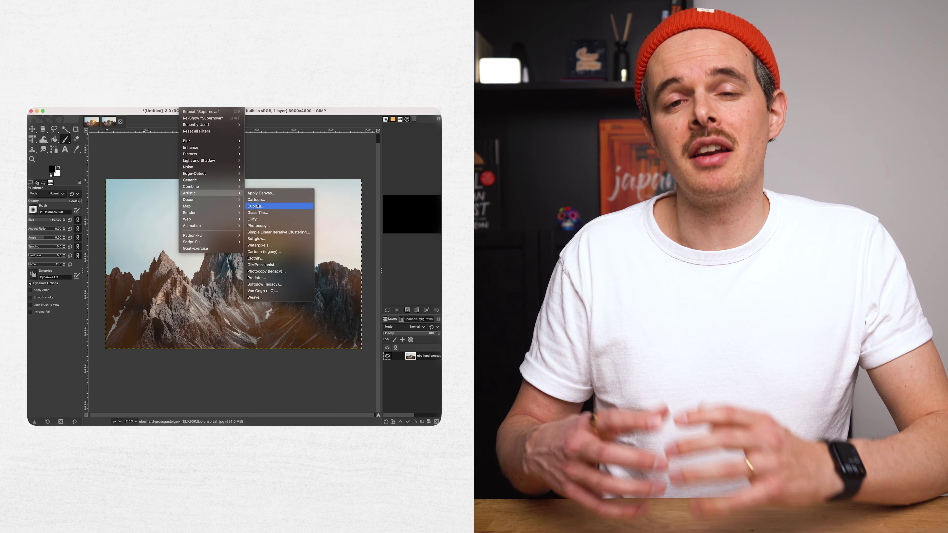
Step: Apply the Cartoon filter to the flattened photo, preview it and confirm with OK
left_click(256, 200)
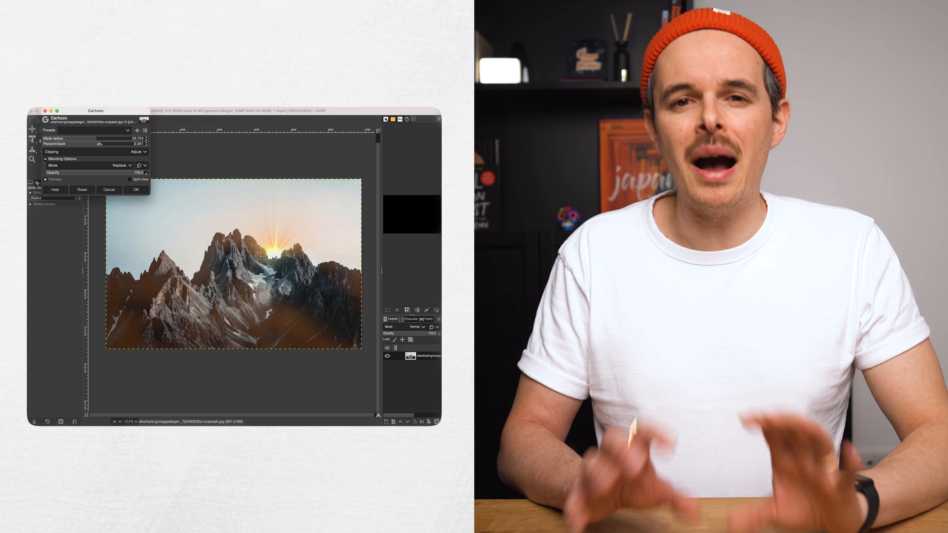
left_click(45, 179)
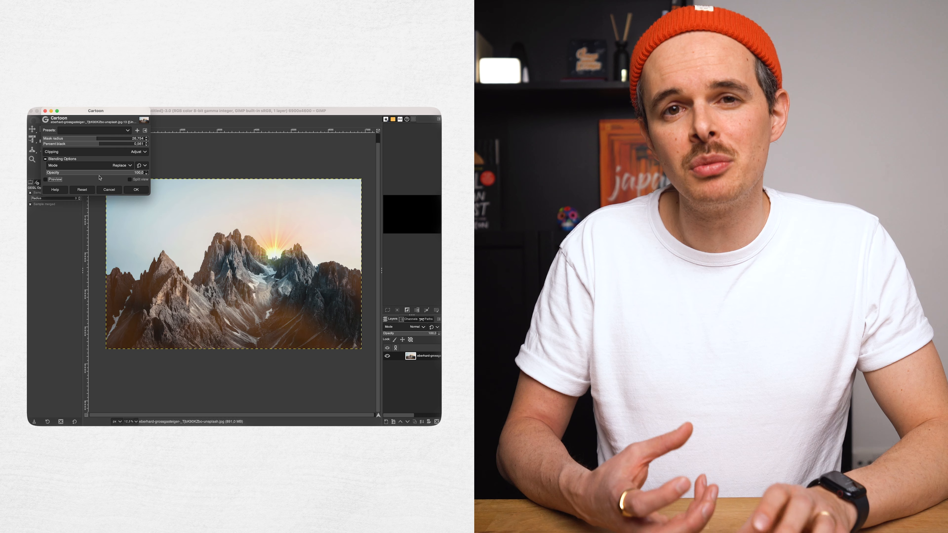
left_click(136, 190)
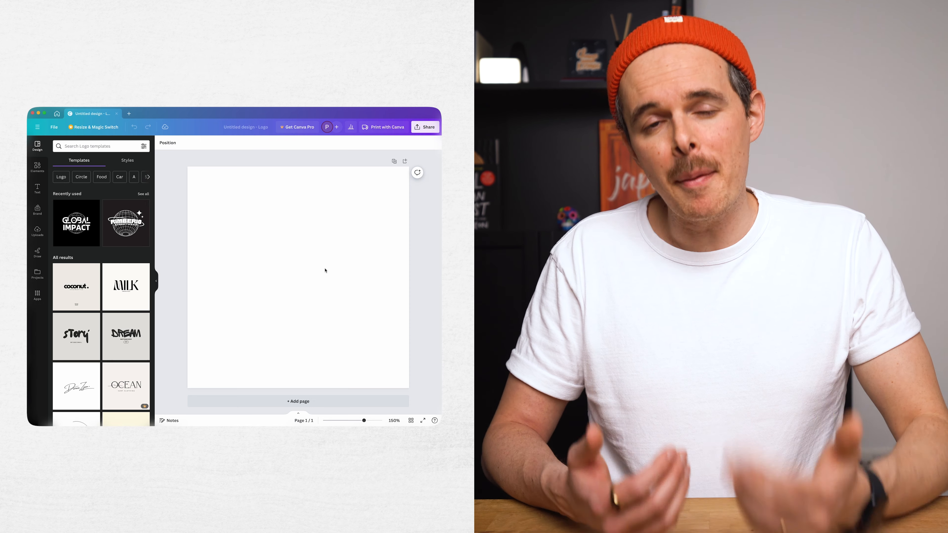
Step: Try a minimalist logo template, then switch to the Creative Color Brushstroke Lettering Logo template
left_click(126, 287)
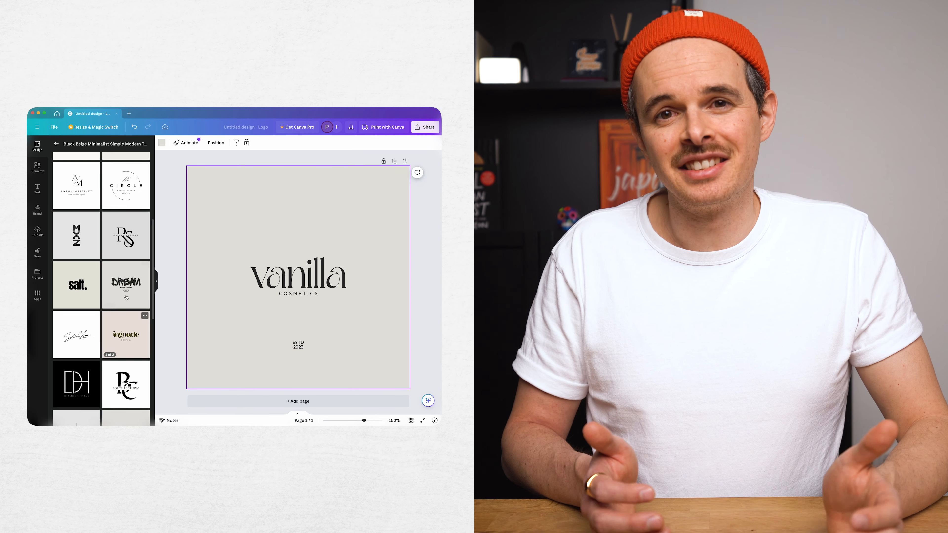
left_click(126, 285)
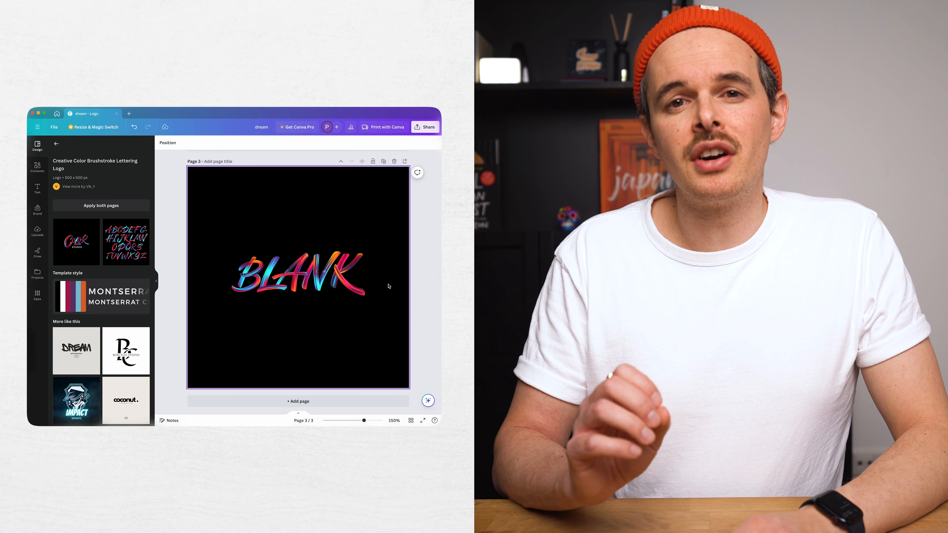
Step: Add a thin line from the Elements library beneath the BLANK lettering and review the logo
left_click(346, 278)
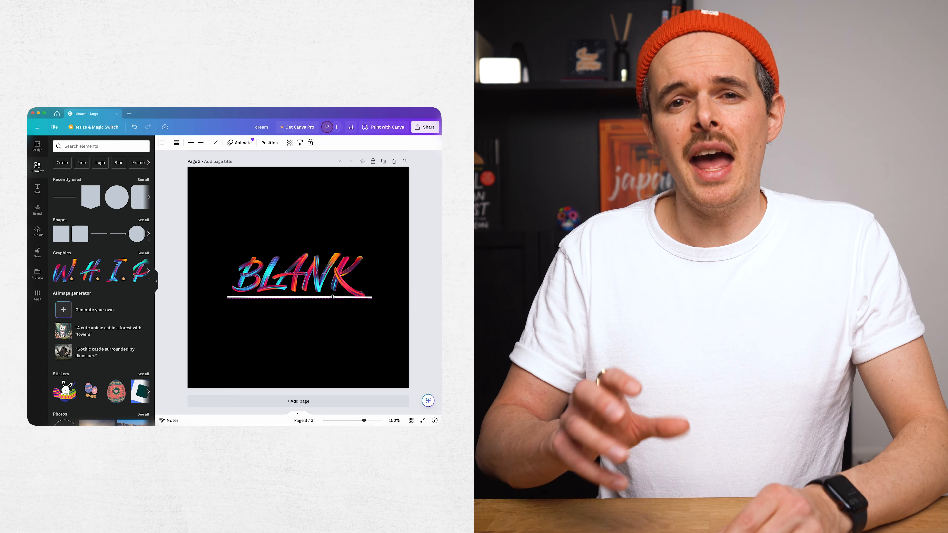
left_click(307, 277)
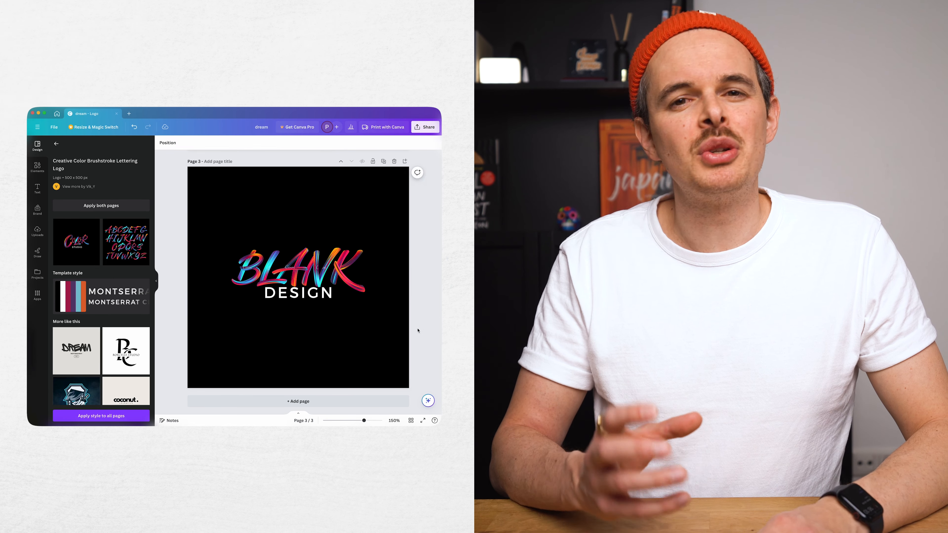
left_click(300, 290)
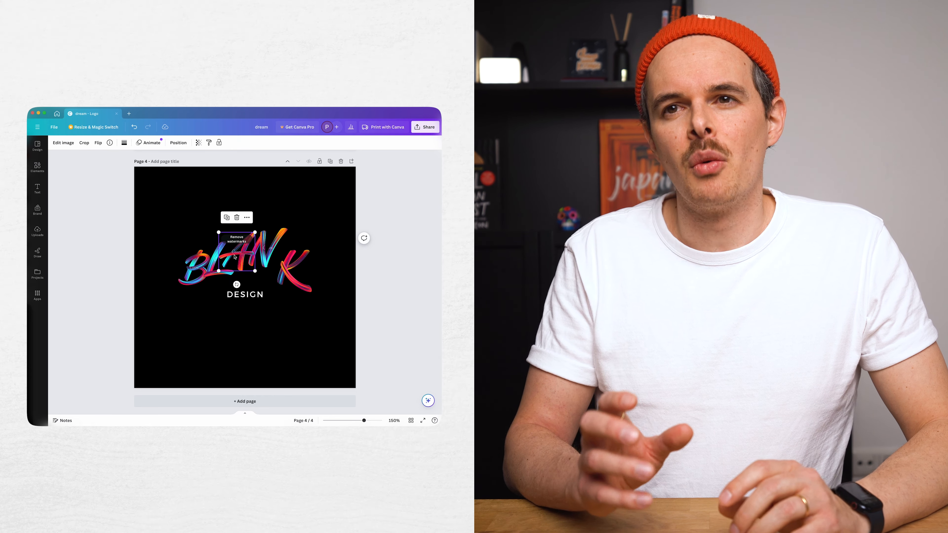
Step: Give the DESIGN text a Curve effect and set the curve strength with its slider
left_click(245, 295)
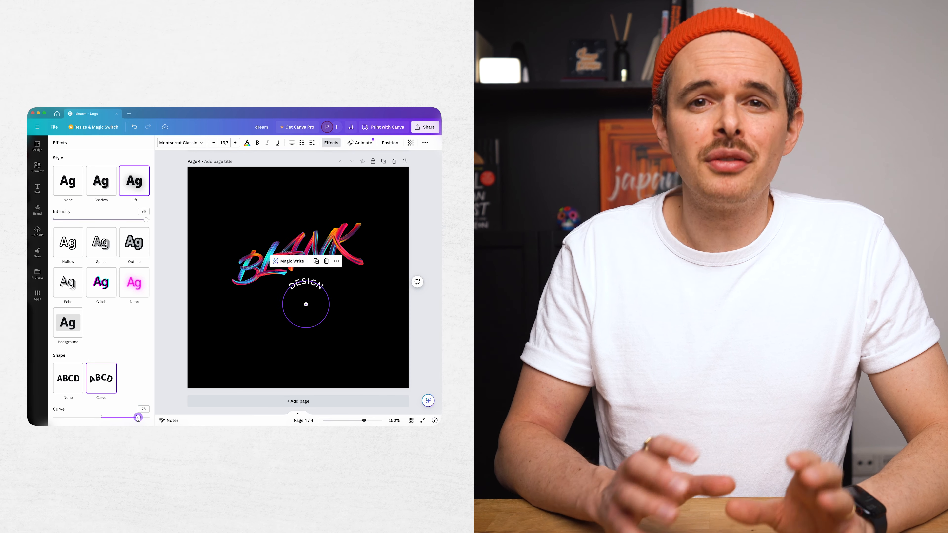
left_click_drag(137, 417, 99, 418)
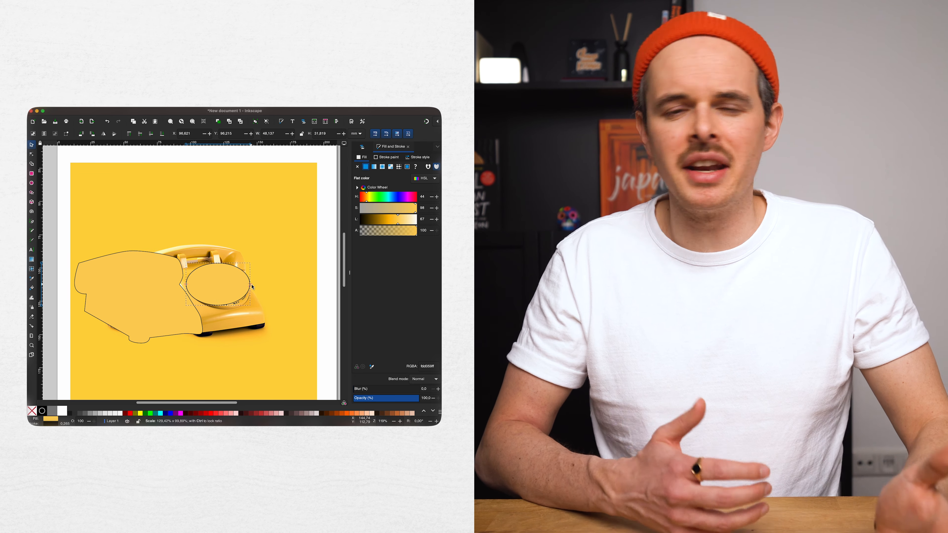
Step: Switch the dial ellipse to node editing to fit it to the telephone dial
left_click(214, 297)
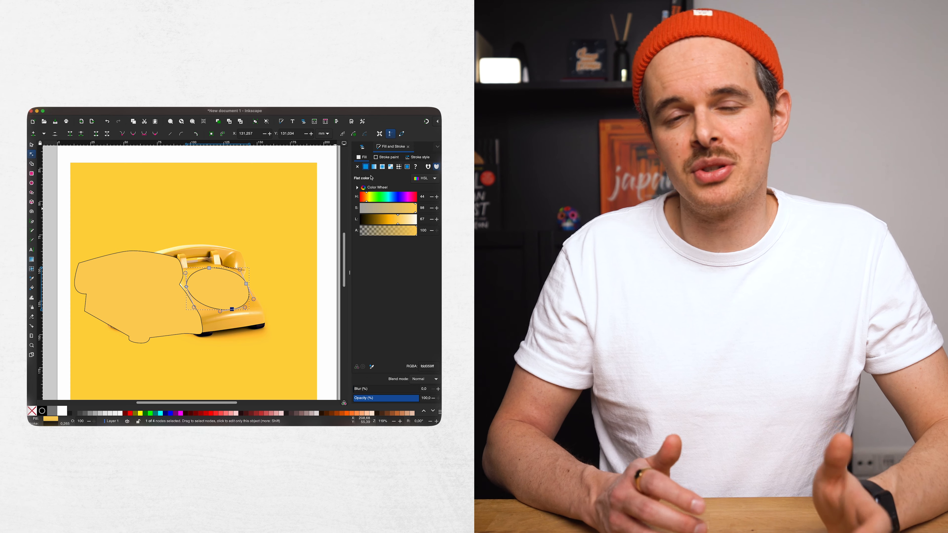
Step: Reshape the ellipse to match the dial and reposition it on the traced telephone outline
left_click_drag(405, 197, 387, 196)
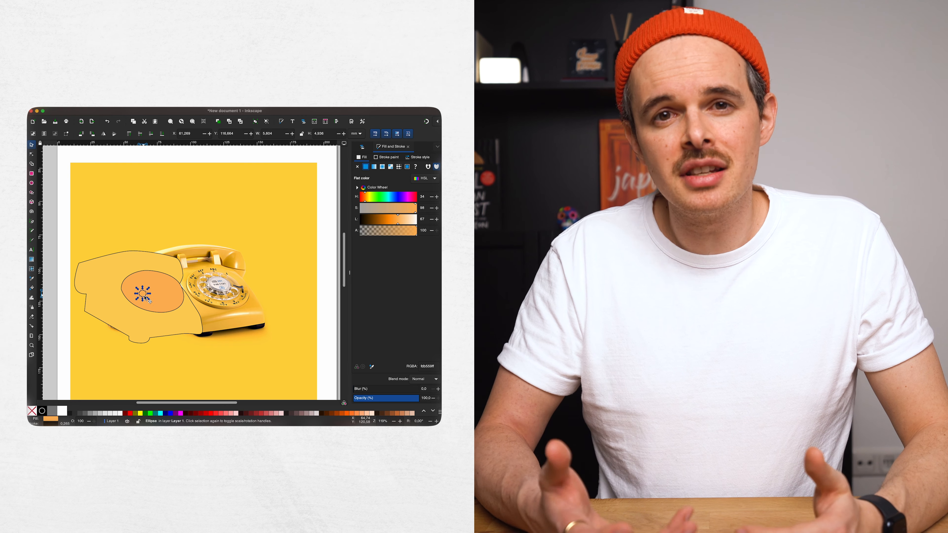
left_click_drag(150, 291, 172, 296)
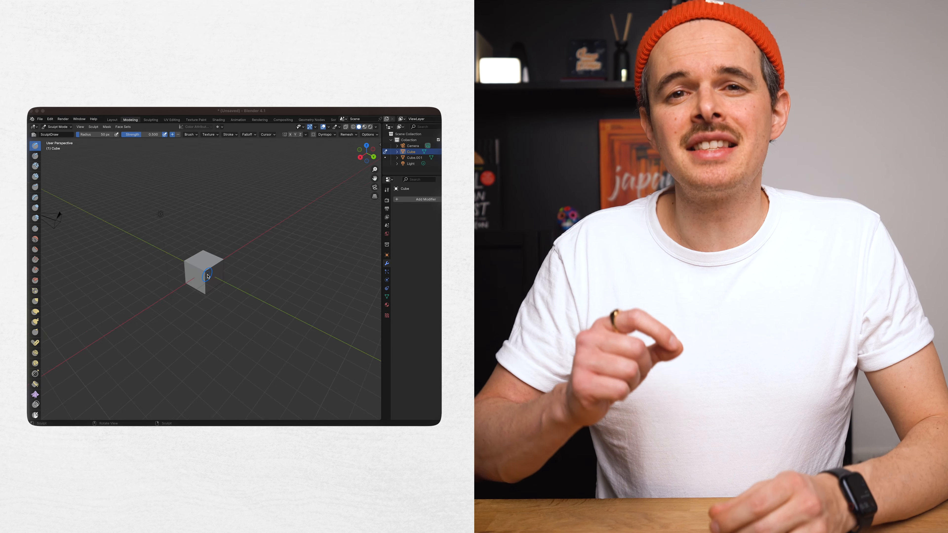
Step: Block out a rough Blender model from several cubes with an extruded bent arm
left_click(111, 120)
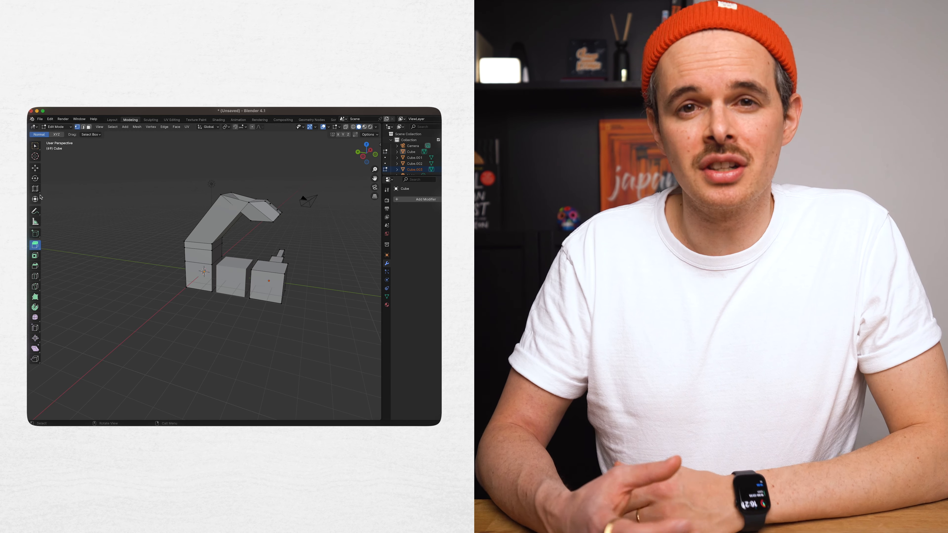
mouse_move(35, 178)
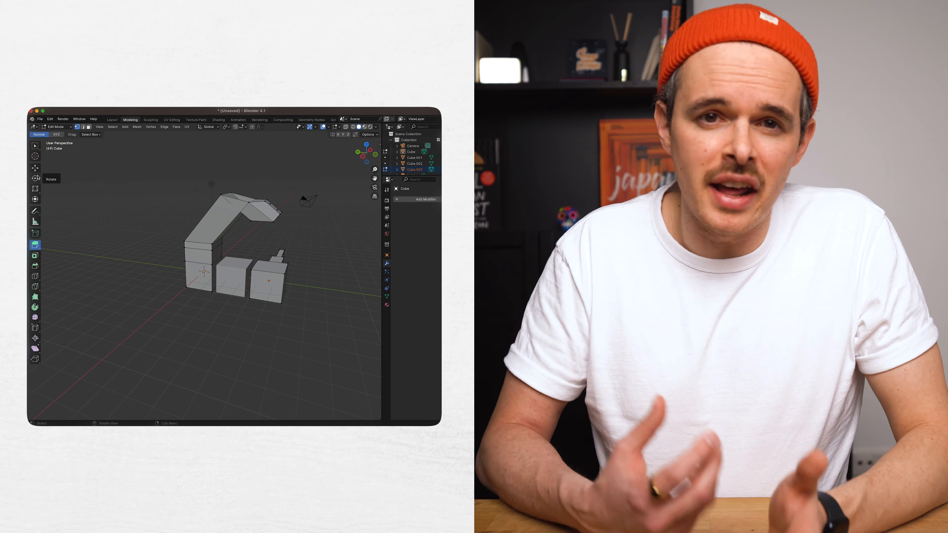